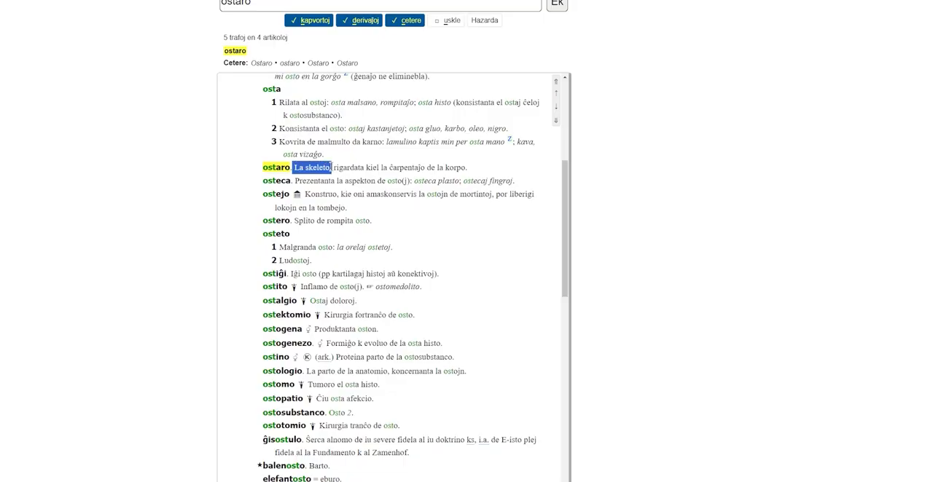
Select the ostaro definition text 'La skeleto, rigardata kiel la ĉarpentaĵo' by dragging across it.
{"action": "left_click_drag", "start_coordinate": [292, 167], "coordinate": [424, 167]}
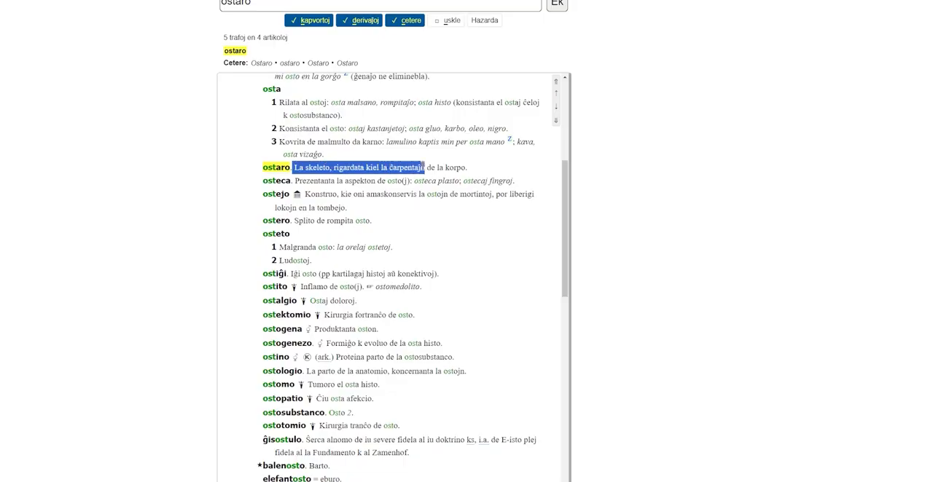